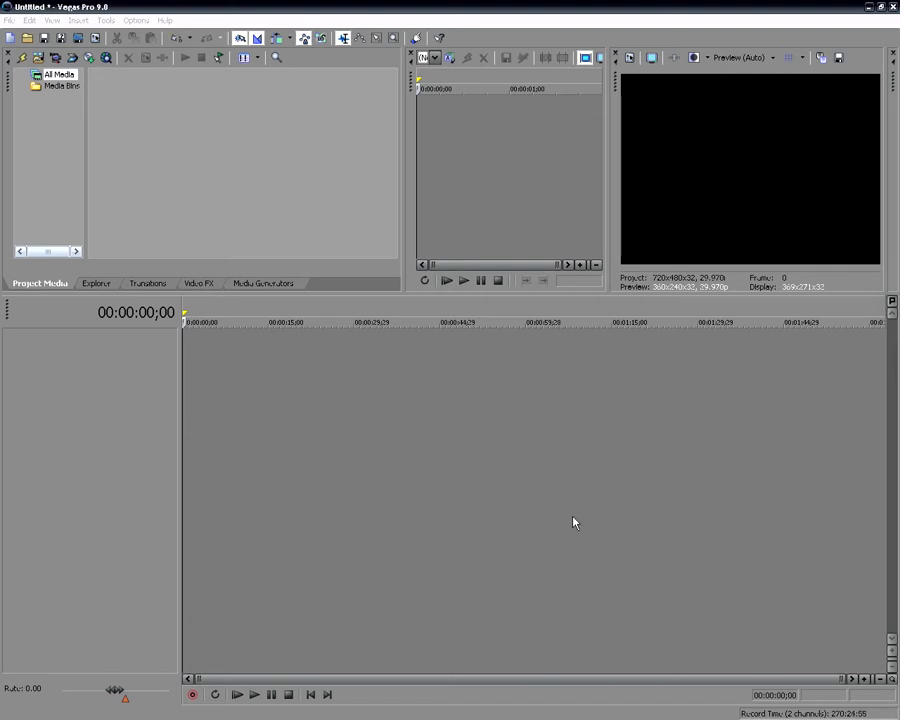
mouse_move(536, 520)
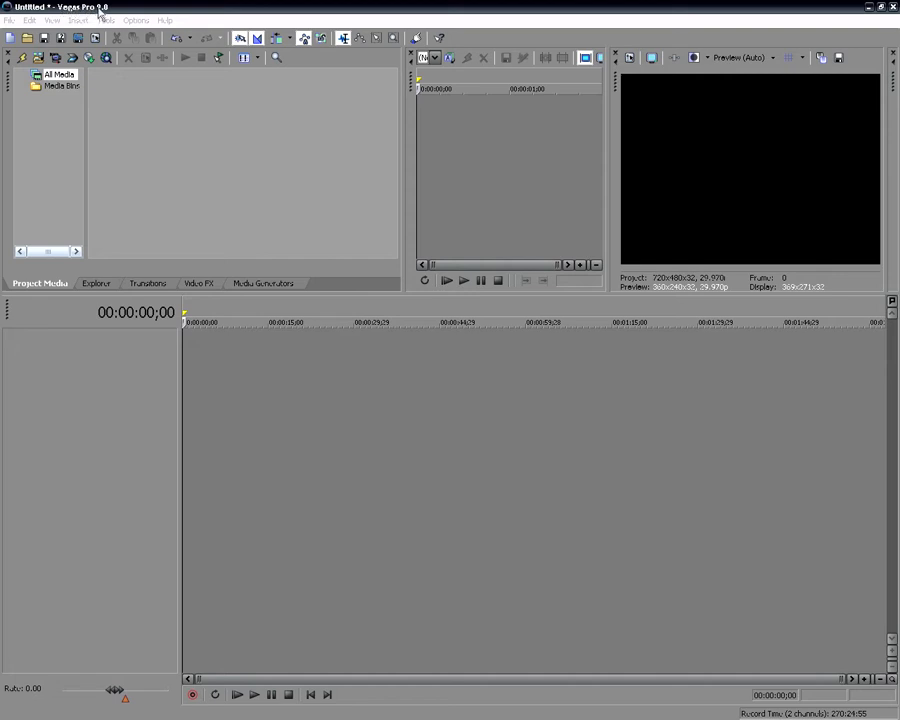
mouse_move(118, 8)
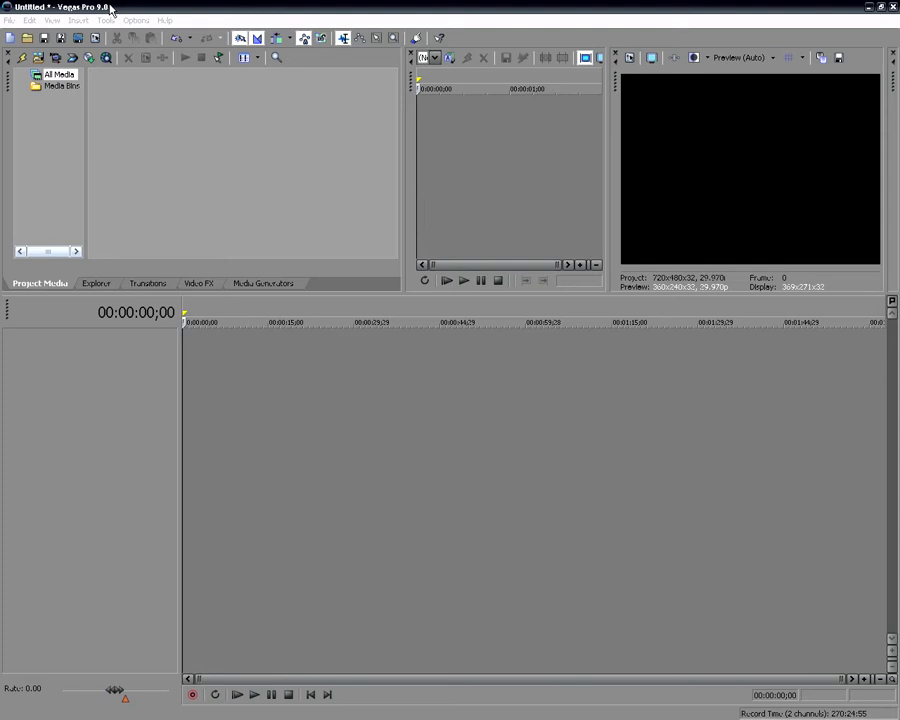
mouse_move(268, 384)
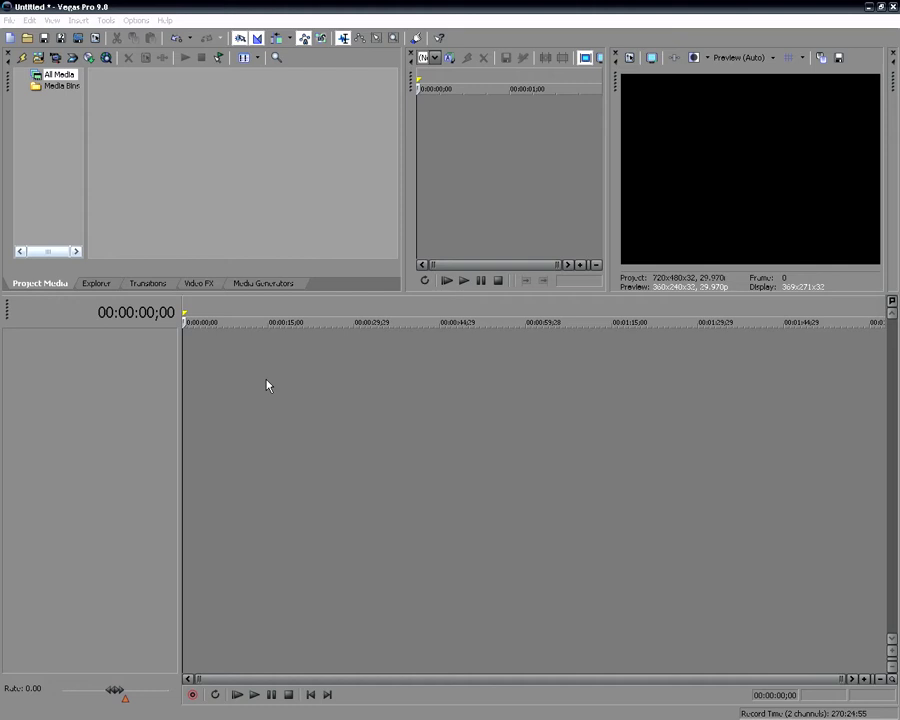
mouse_move(404, 440)
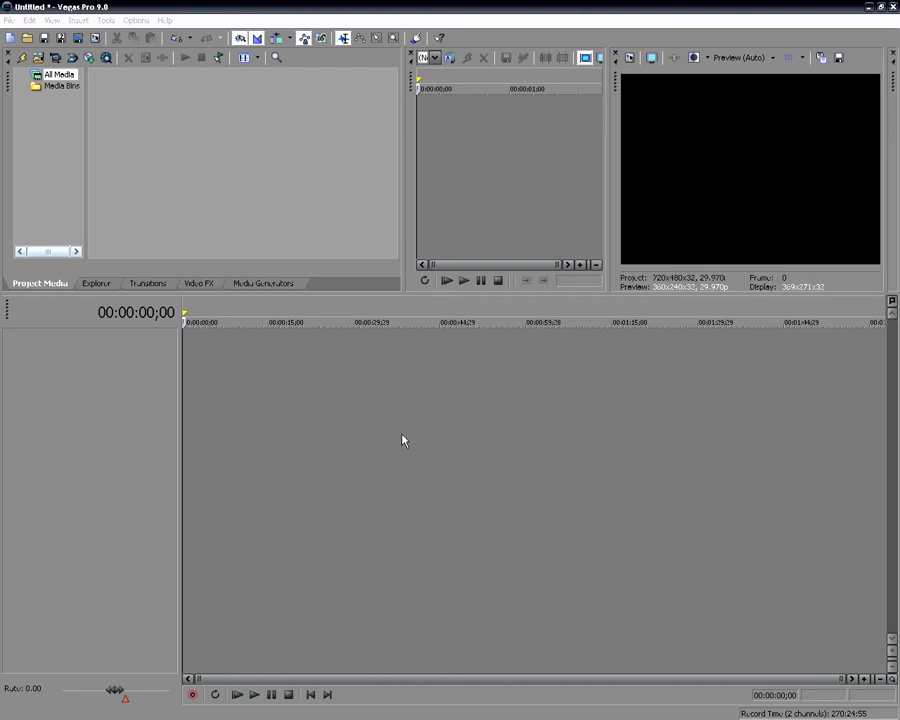
mouse_move(432, 436)
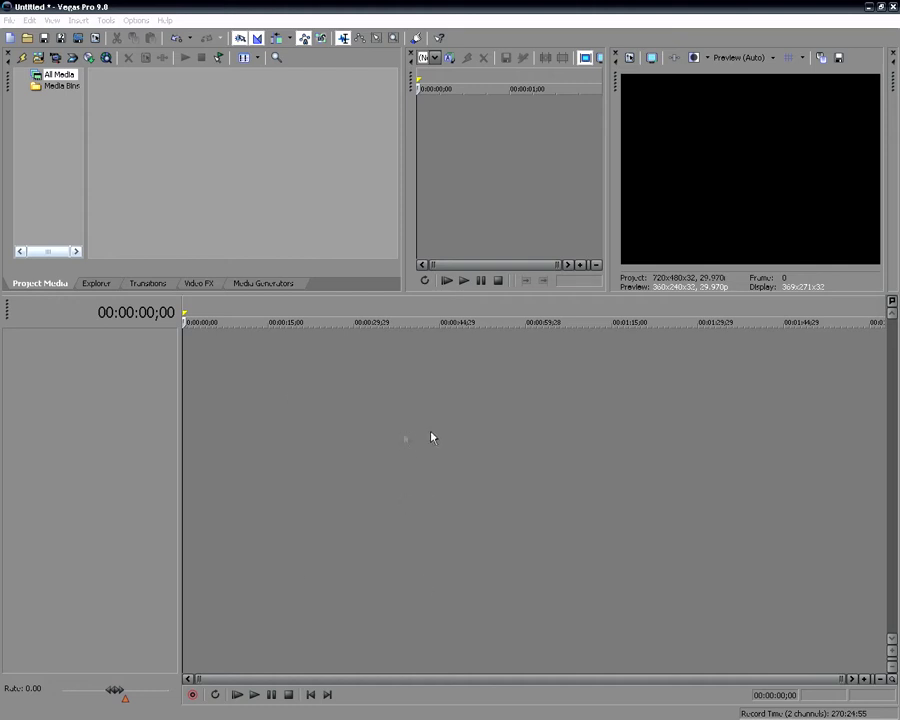
mouse_move(450, 436)
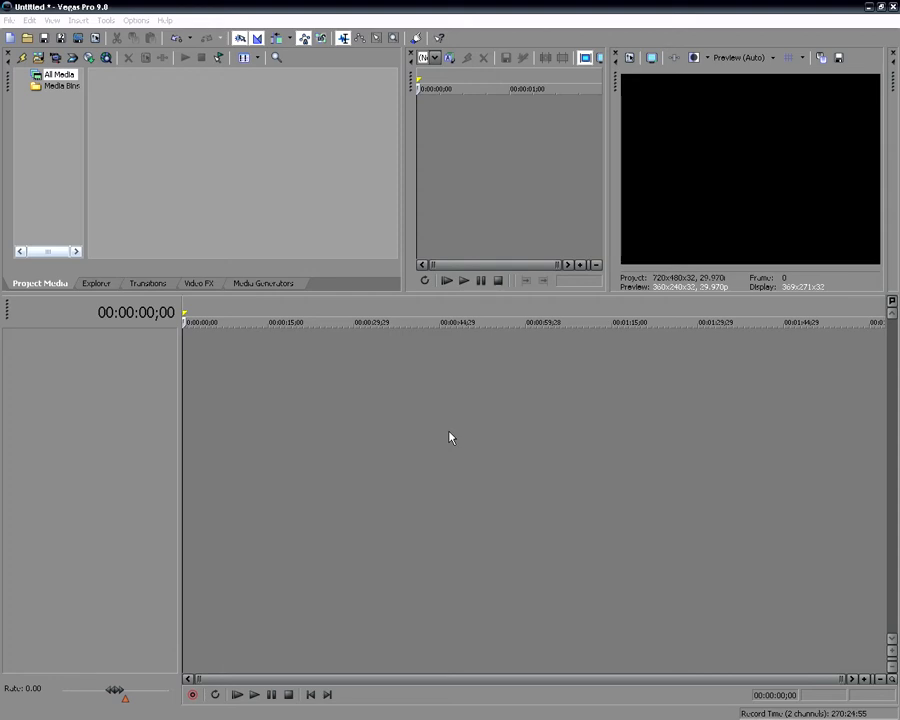
mouse_move(460, 432)
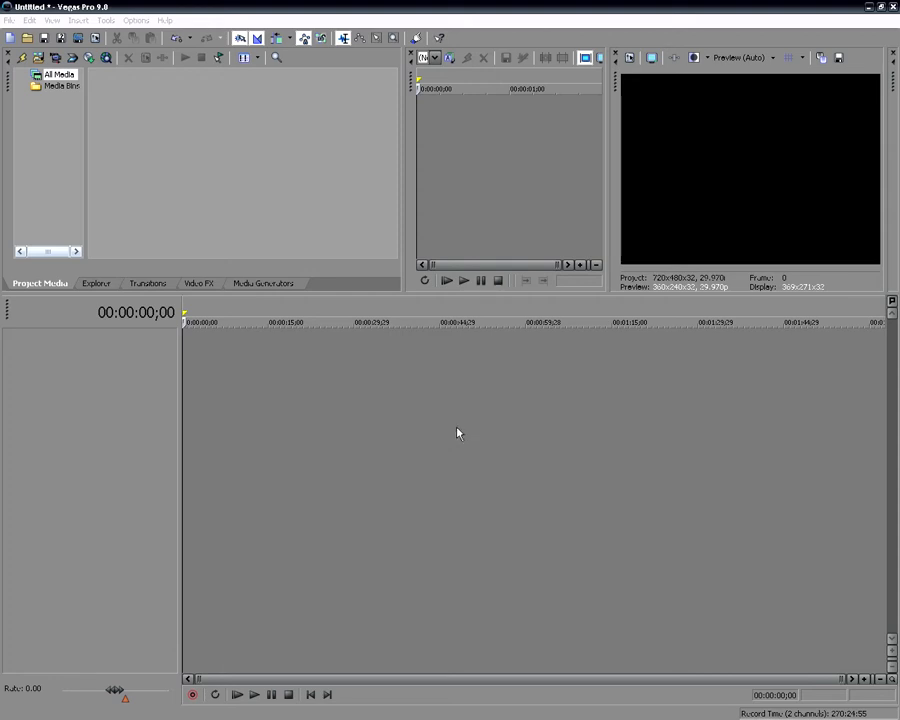
mouse_move(462, 432)
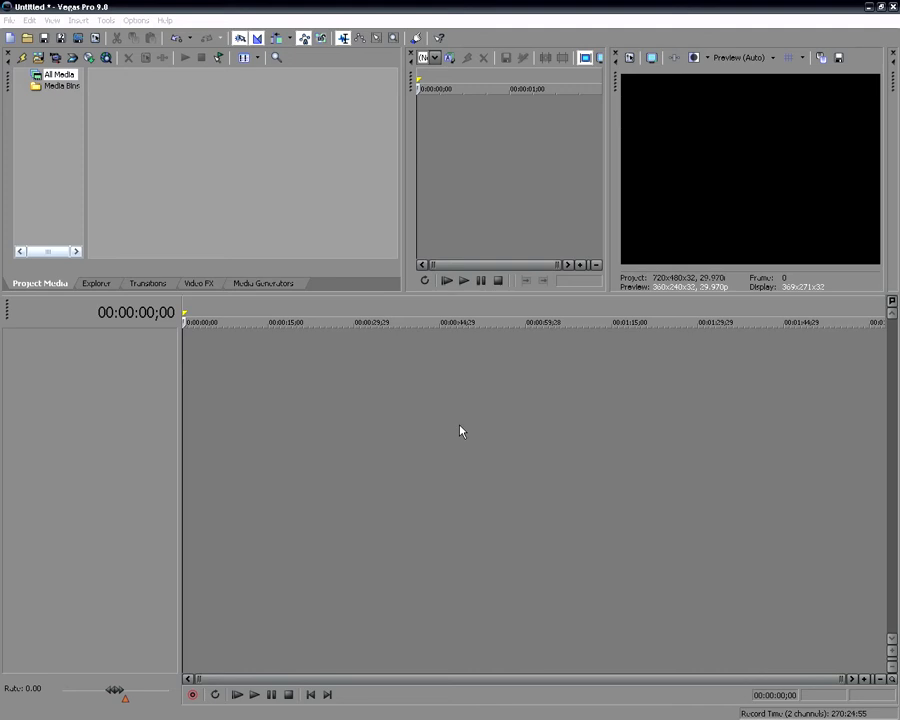
mouse_move(468, 426)
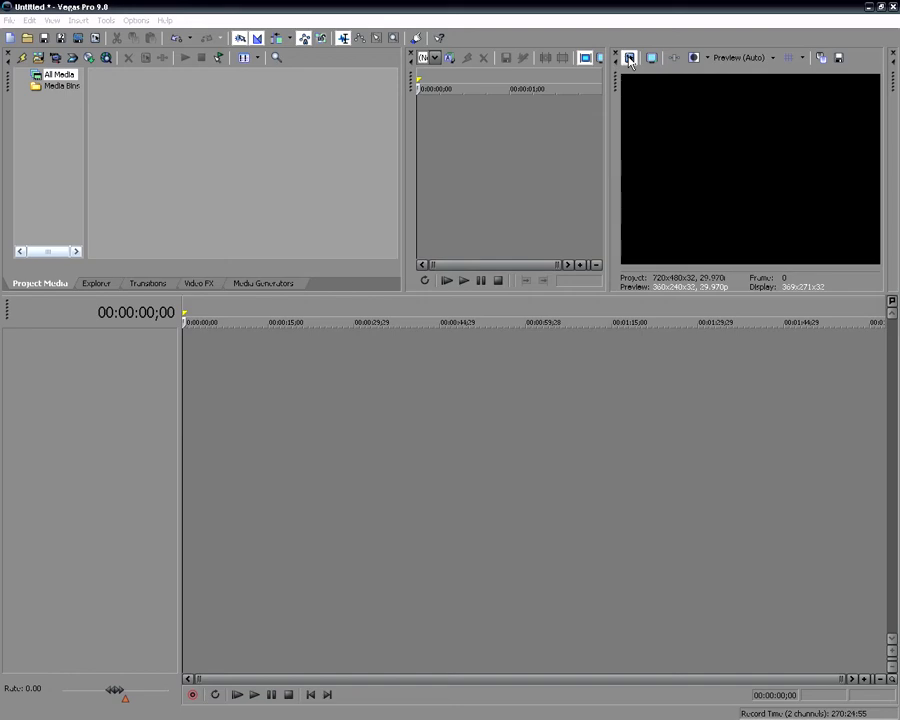
Reopen Project Properties via the File menu, showing the default NTSC DV 720×480 template
left_click(628, 58)
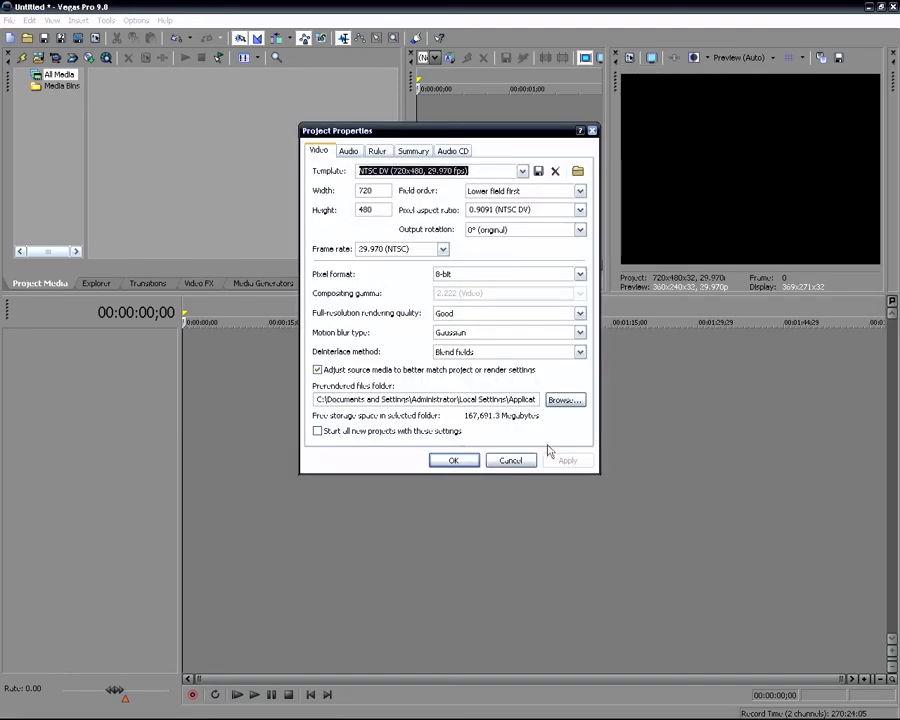
left_click(8, 20)
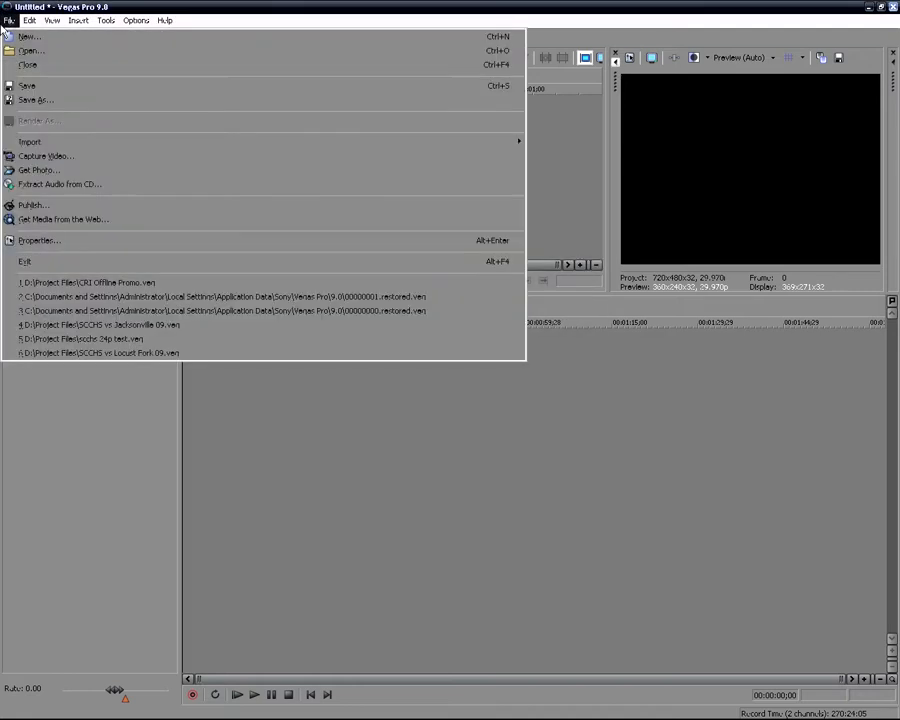
left_click(40, 240)
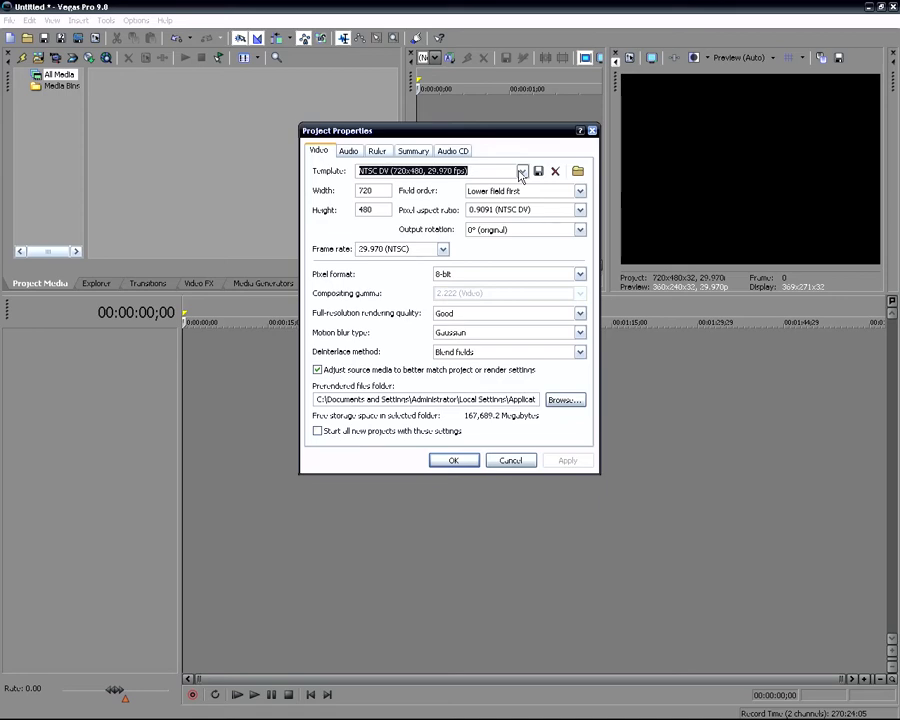
mouse_move(584, 170)
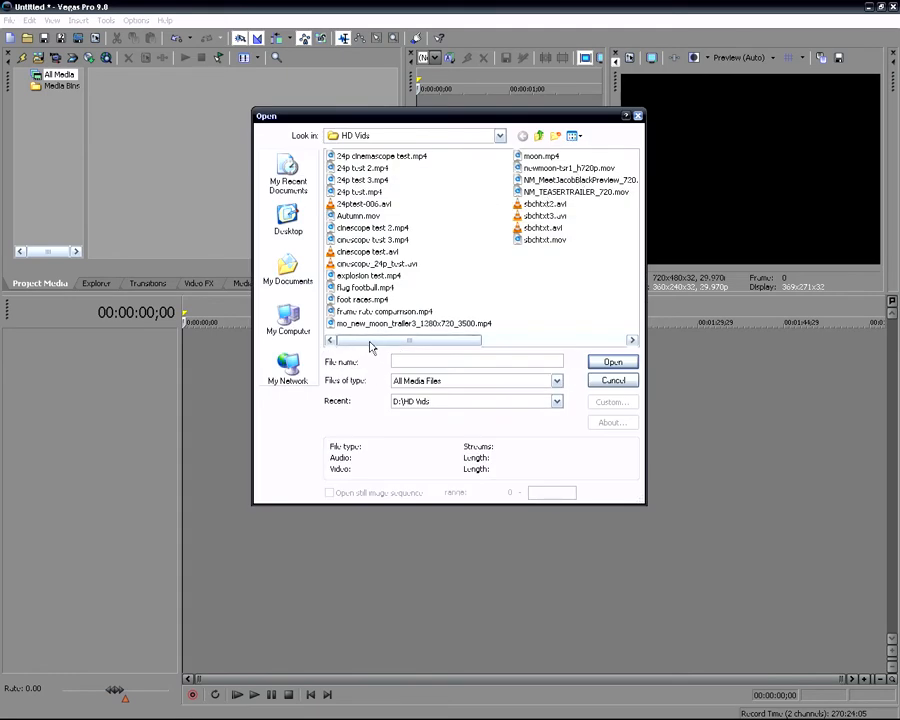
mouse_move(288, 318)
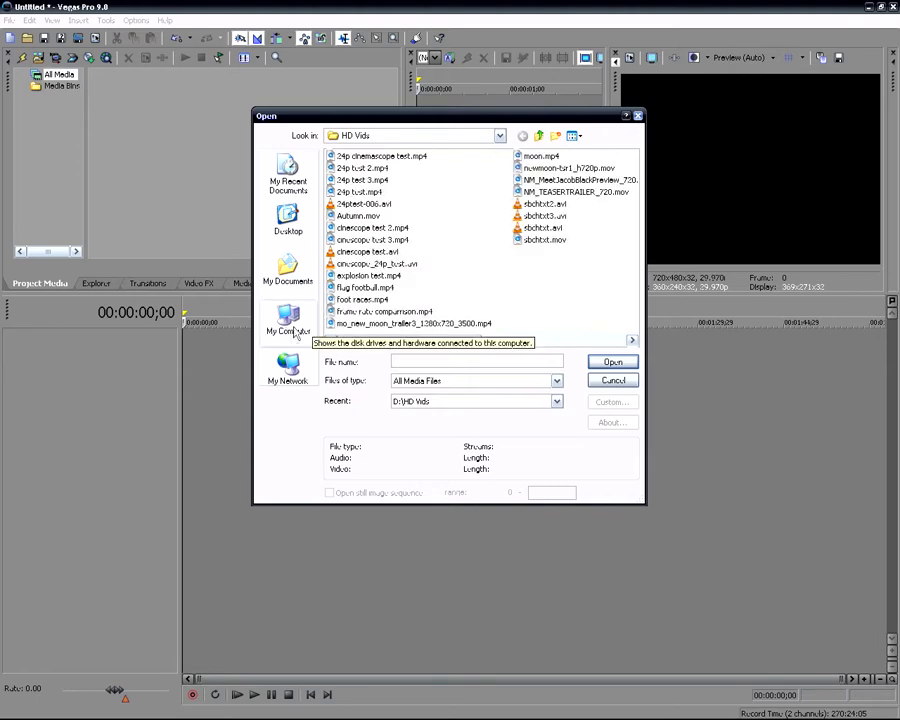
Match media settings to a capture clip from My Documents > My Videos, giving 1280×1024
left_click(288, 272)
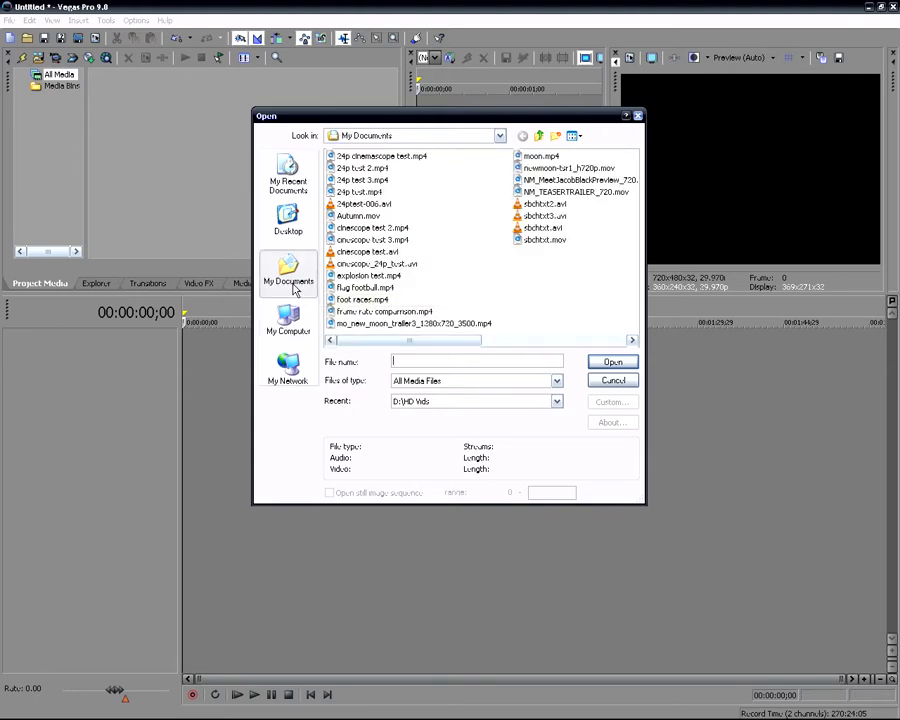
left_click(288, 276)
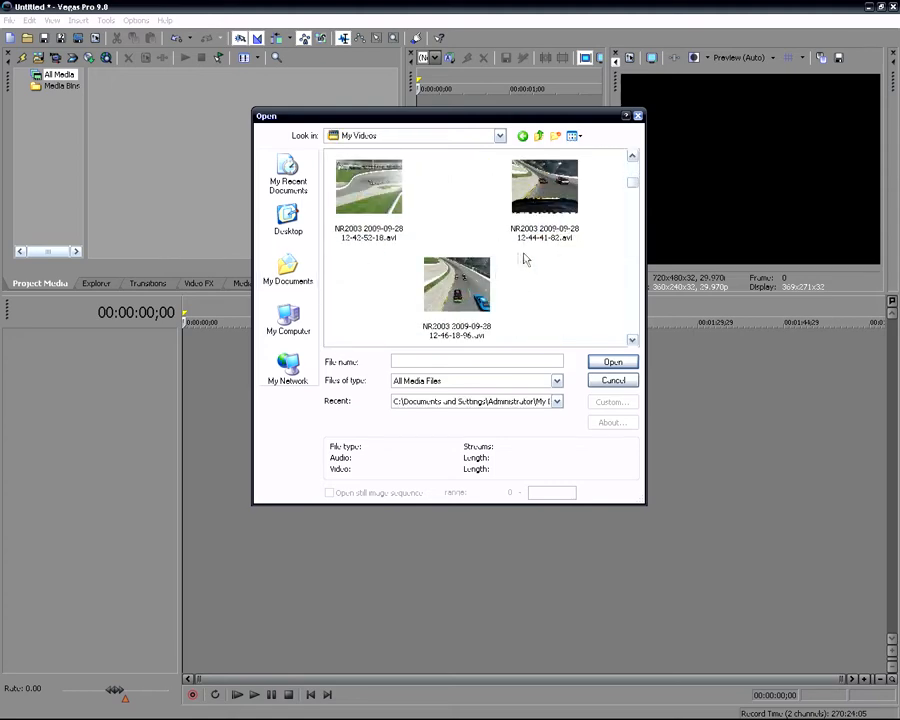
left_click(368, 190)
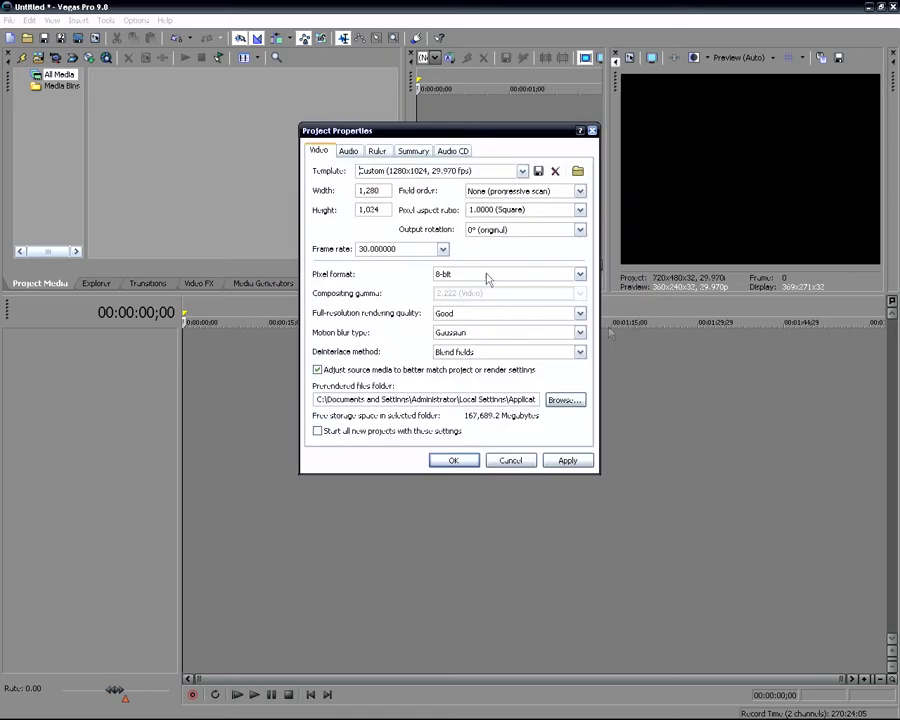
mouse_move(504, 236)
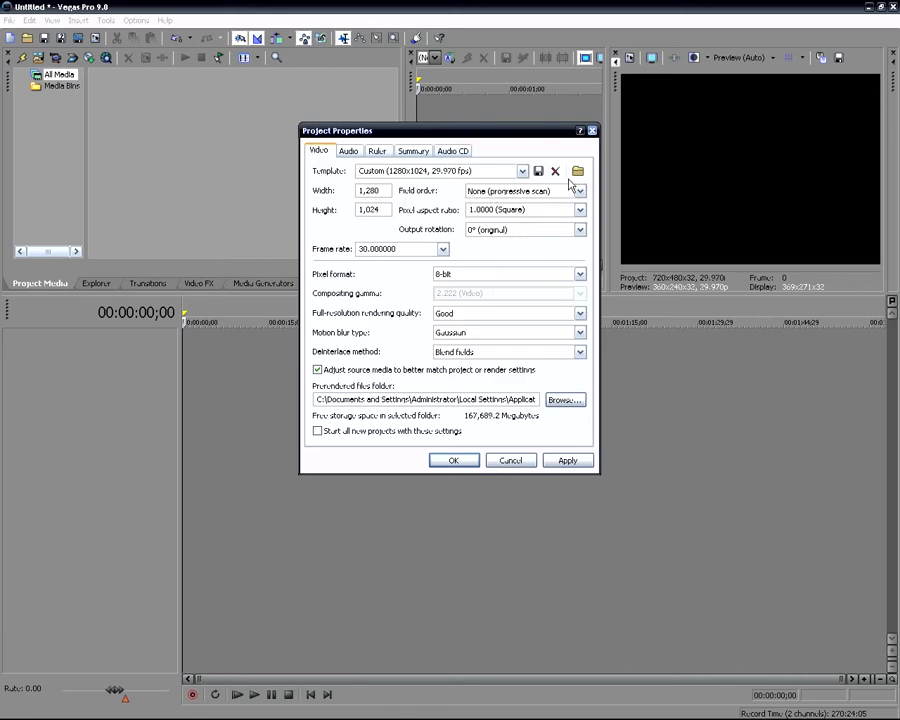
mouse_move(528, 252)
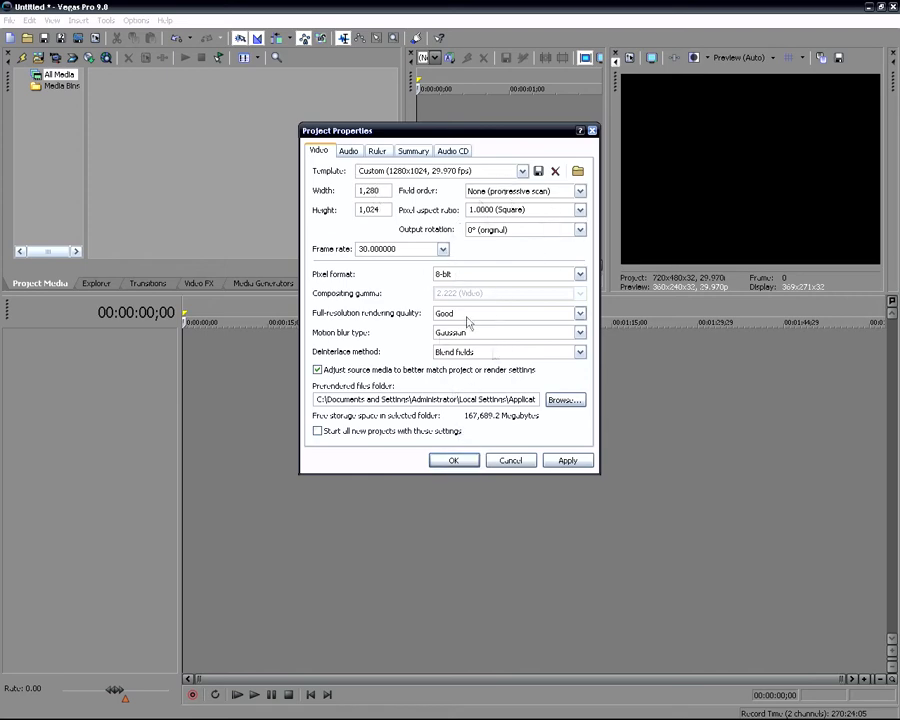
mouse_move(496, 476)
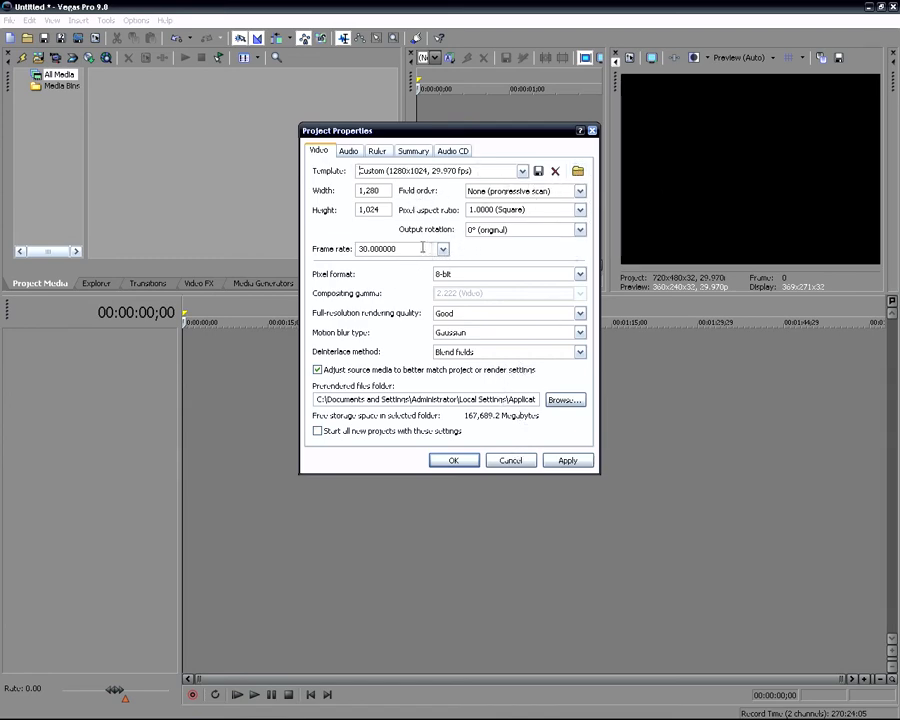
Set the project frame rate to 29.970 (NTSC) and confirm the properties
left_click(438, 248)
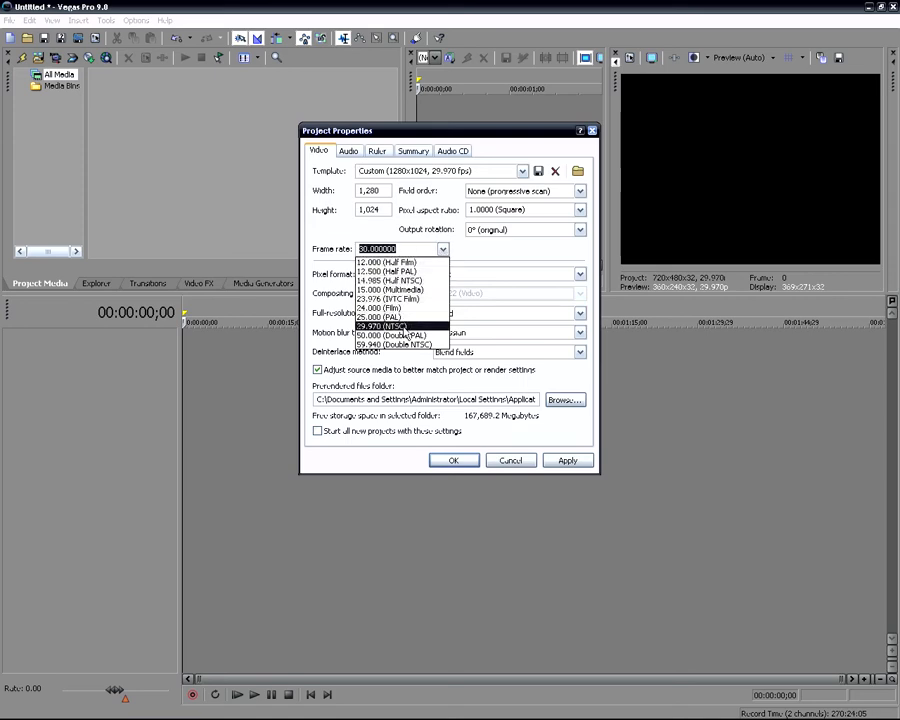
left_click(384, 324)
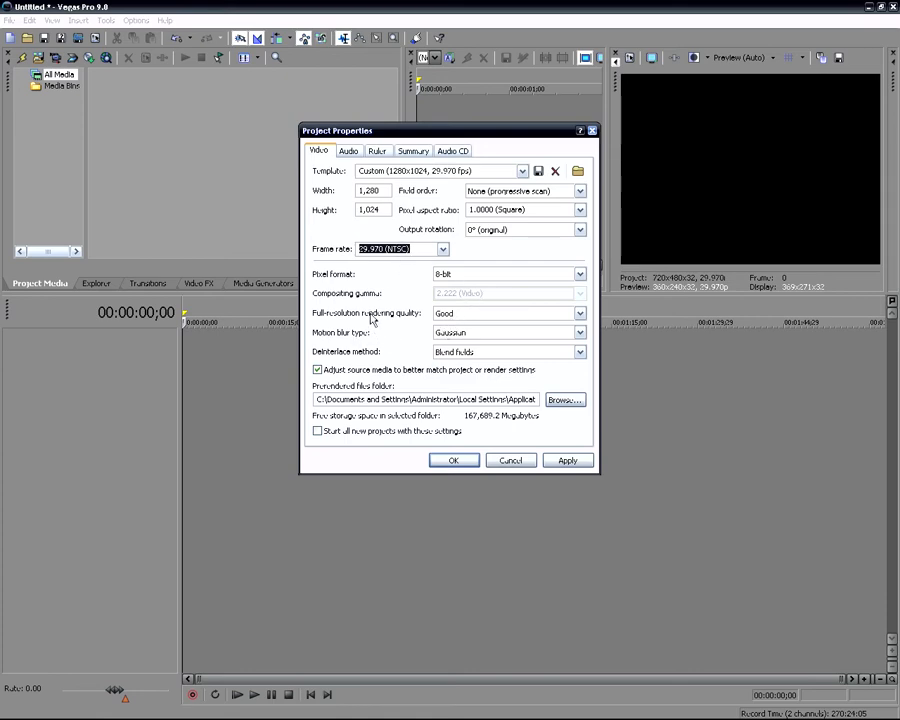
left_click(578, 312)
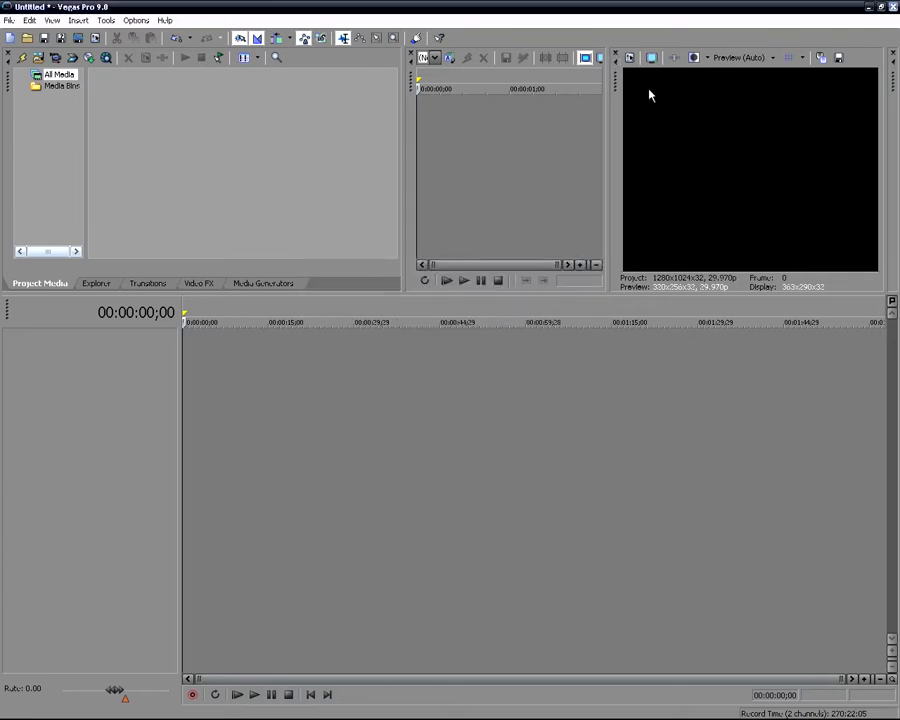
mouse_move(862, 252)
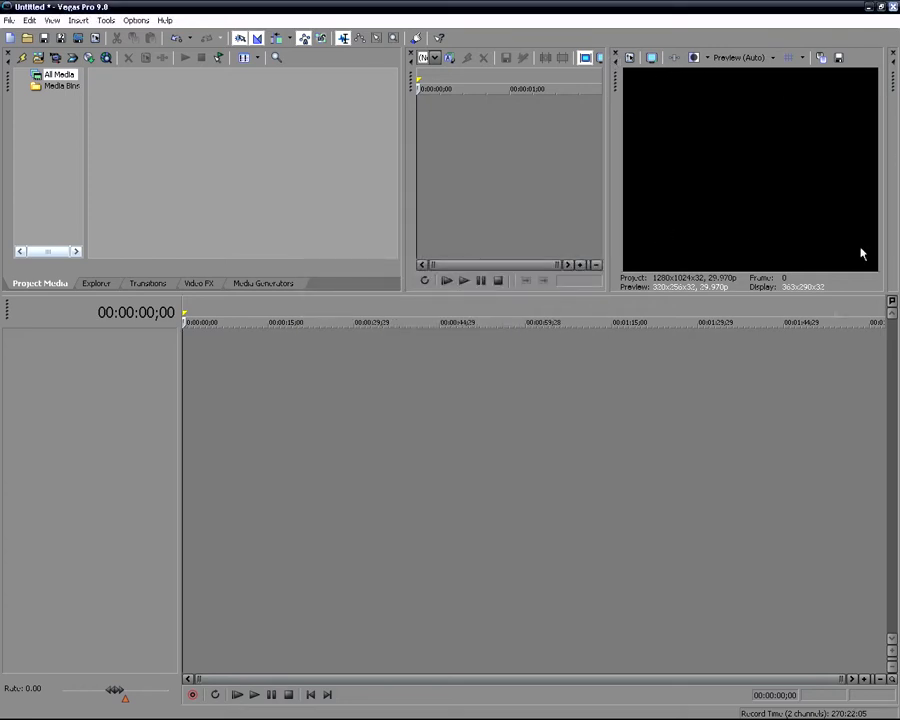
mouse_move(414, 190)
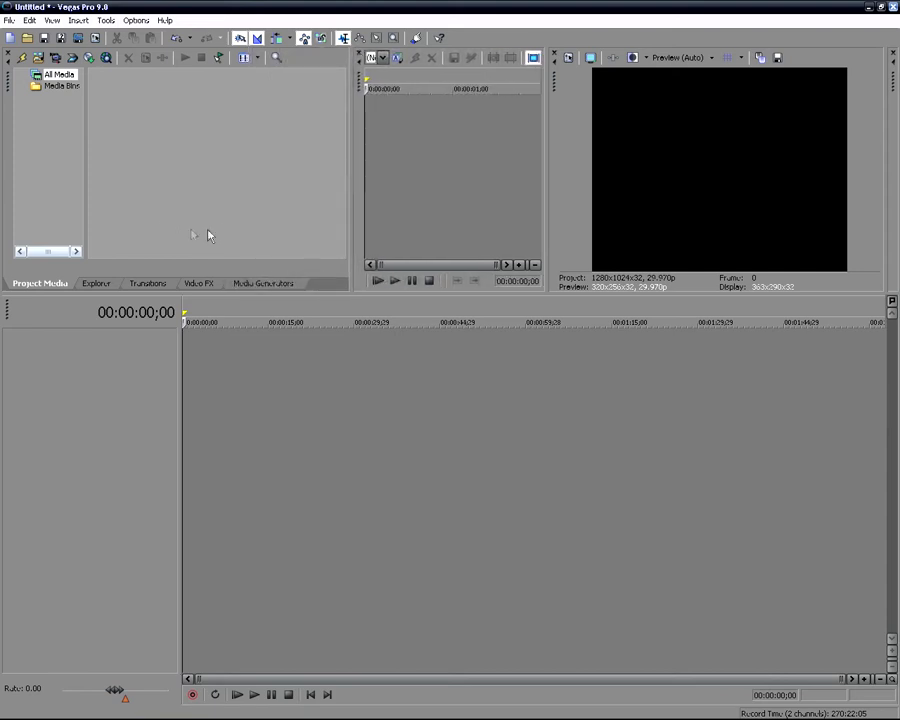
mouse_move(136, 228)
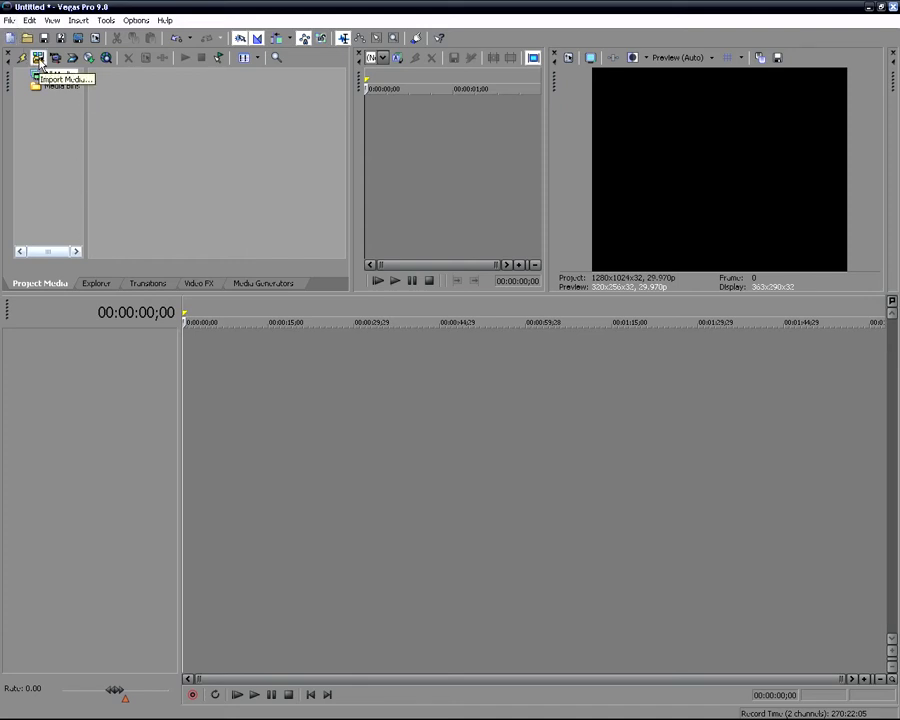
Bring up the Import Media dialog and cancel it without importing anything
left_click(64, 78)
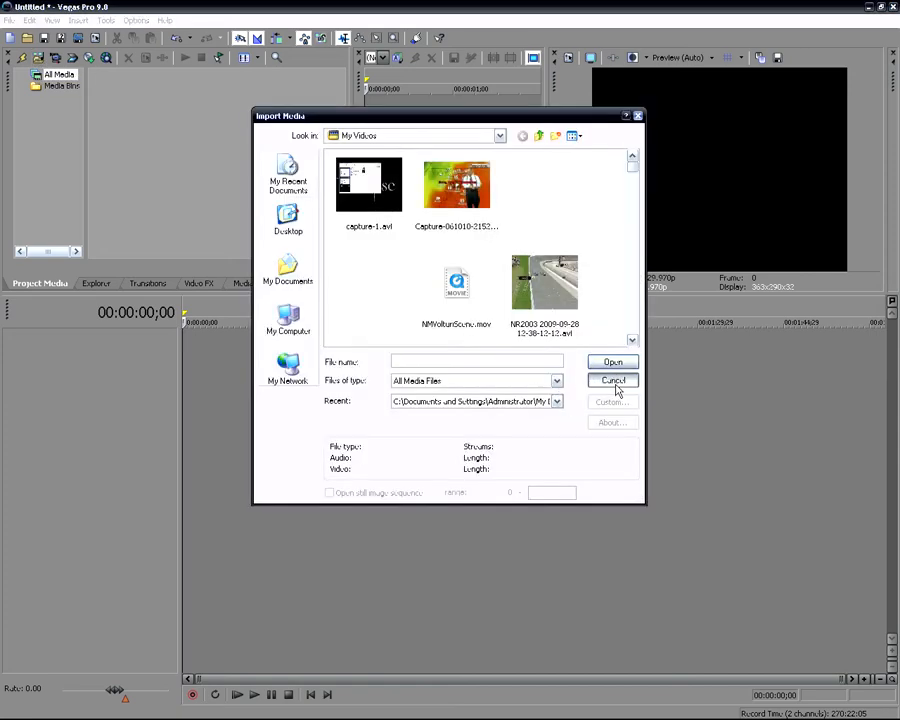
left_click(612, 380)
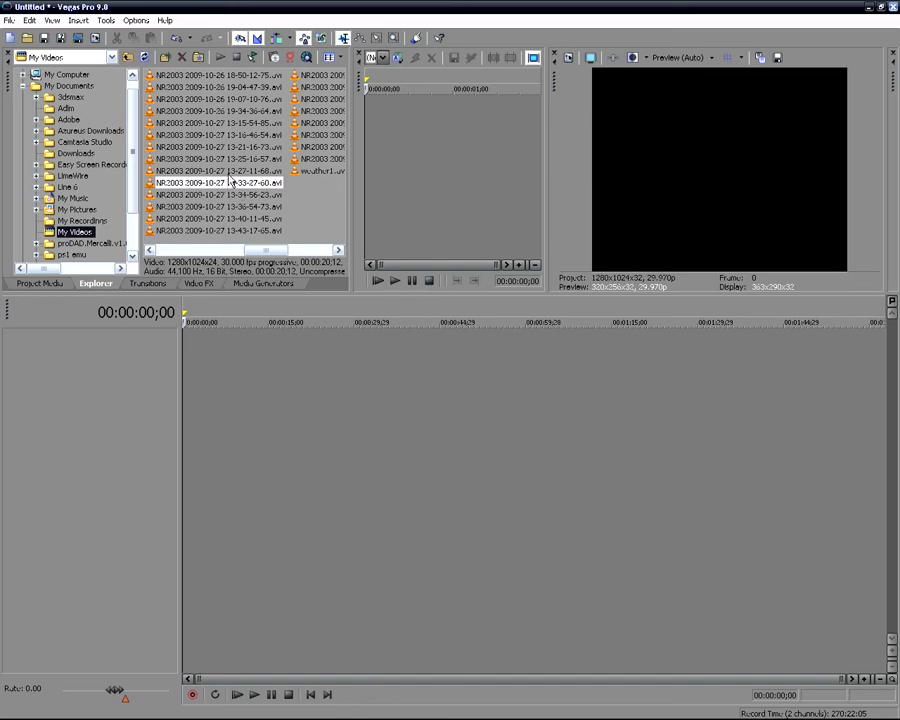
mouse_move(256, 148)
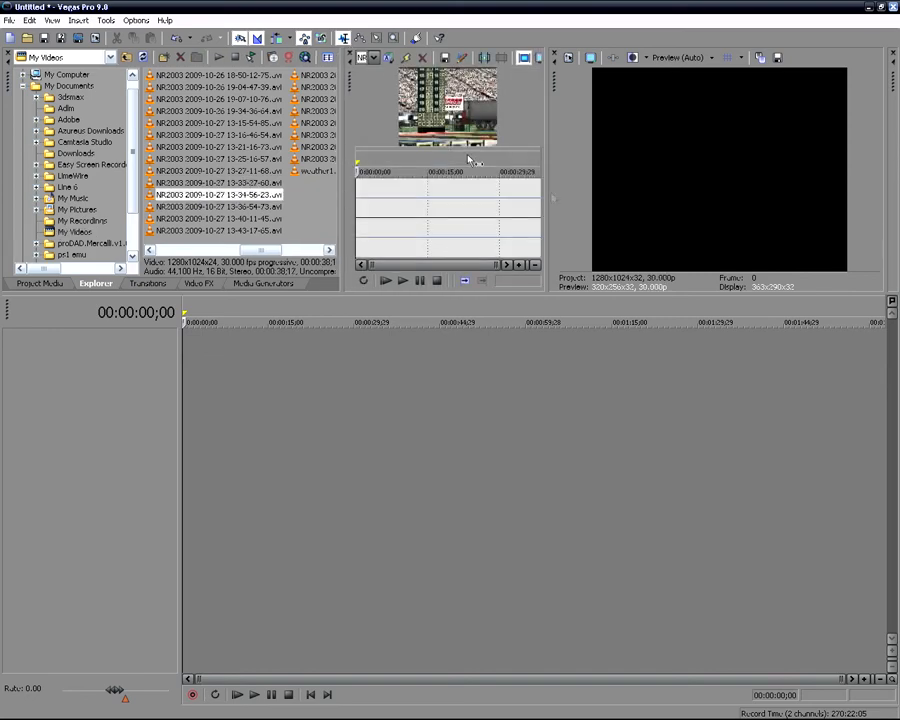
Preview and play the chosen capture file before placing it on the timeline
left_click(402, 280)
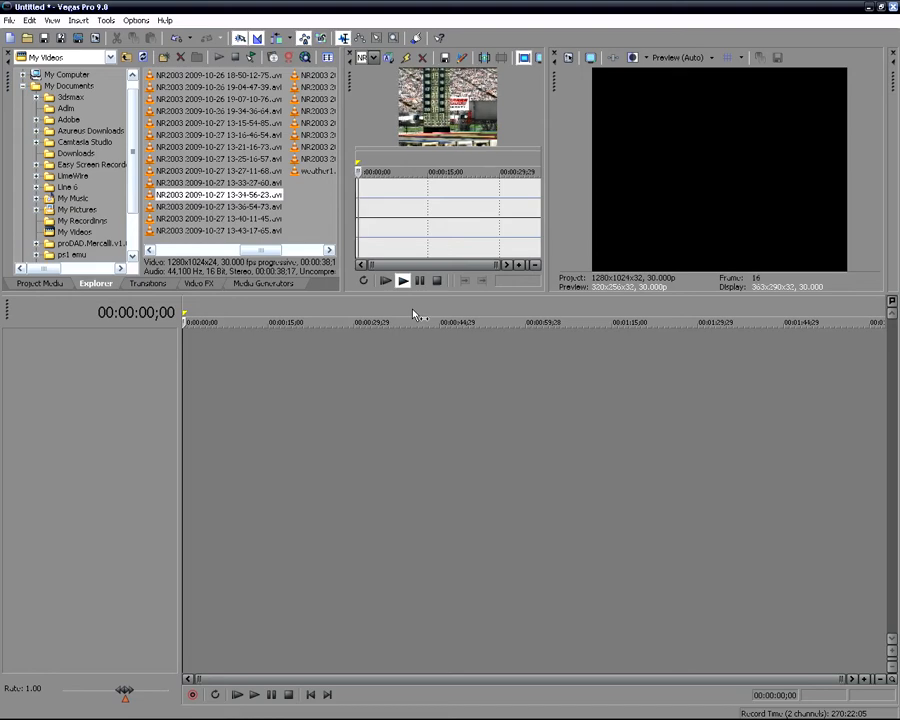
left_click(436, 280)
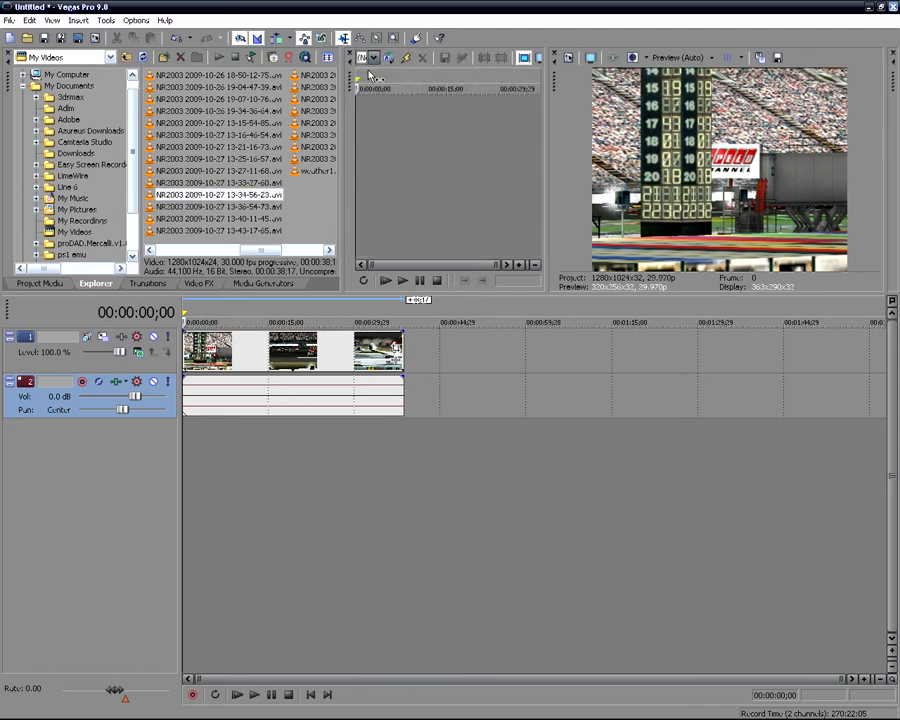
mouse_move(318, 396)
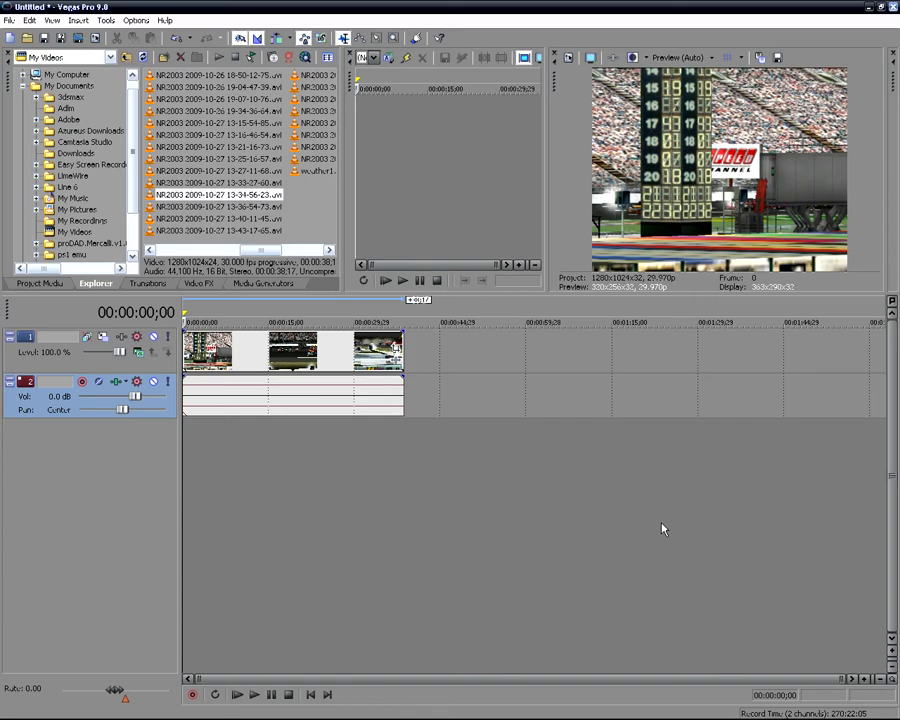
mouse_move(248, 362)
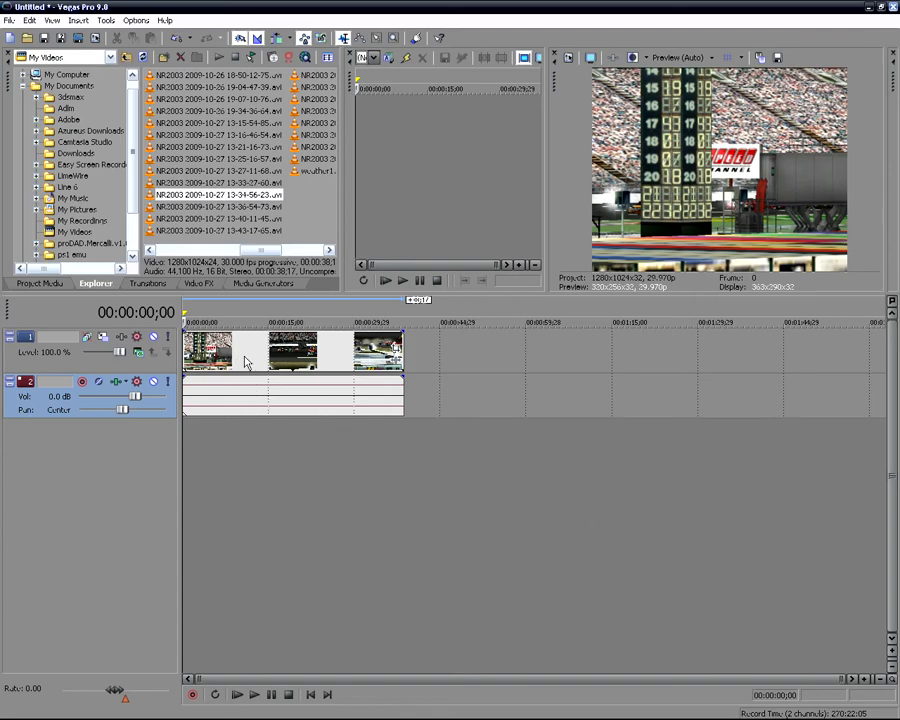
mouse_move(228, 356)
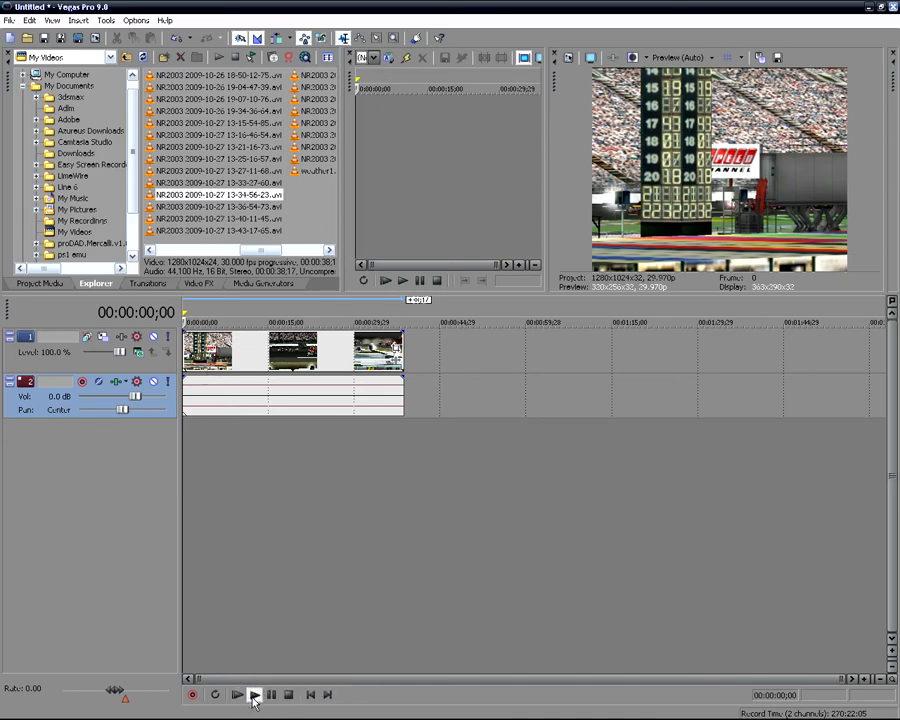
left_click(254, 692)
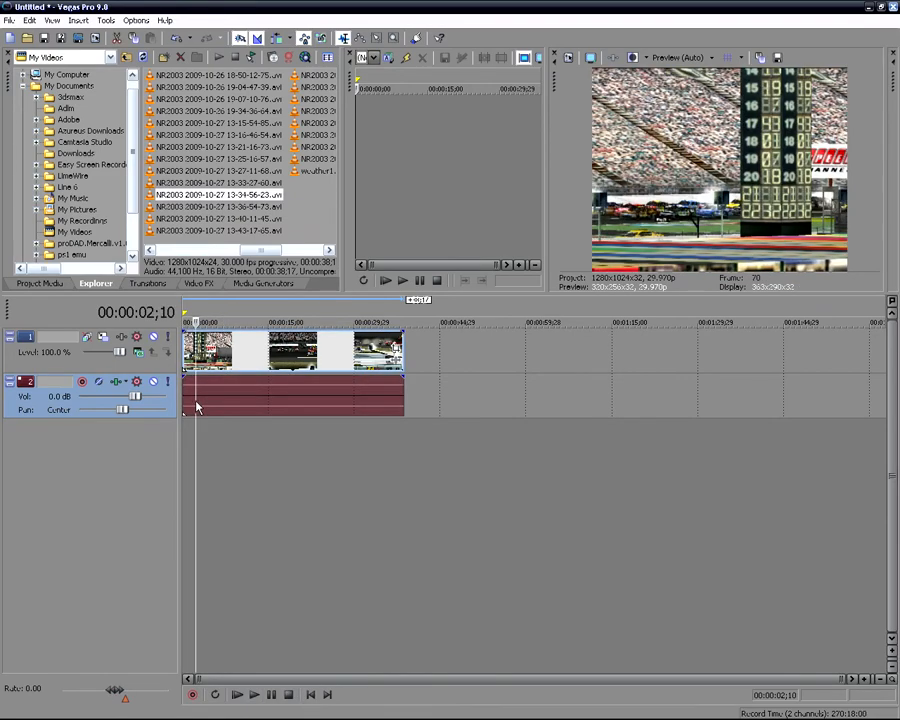
mouse_move(504, 528)
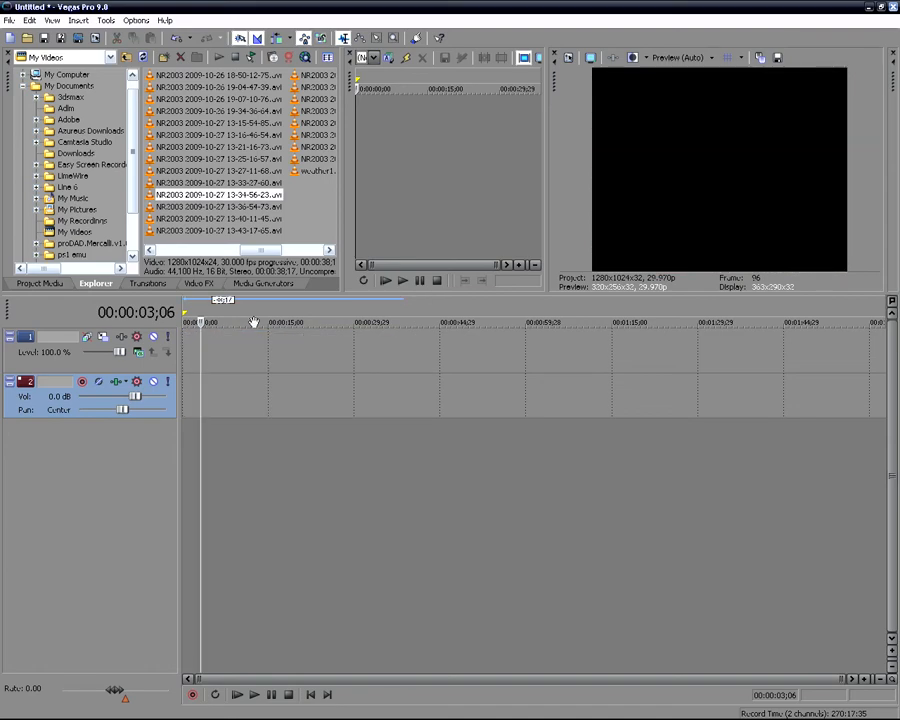
left_click(36, 20)
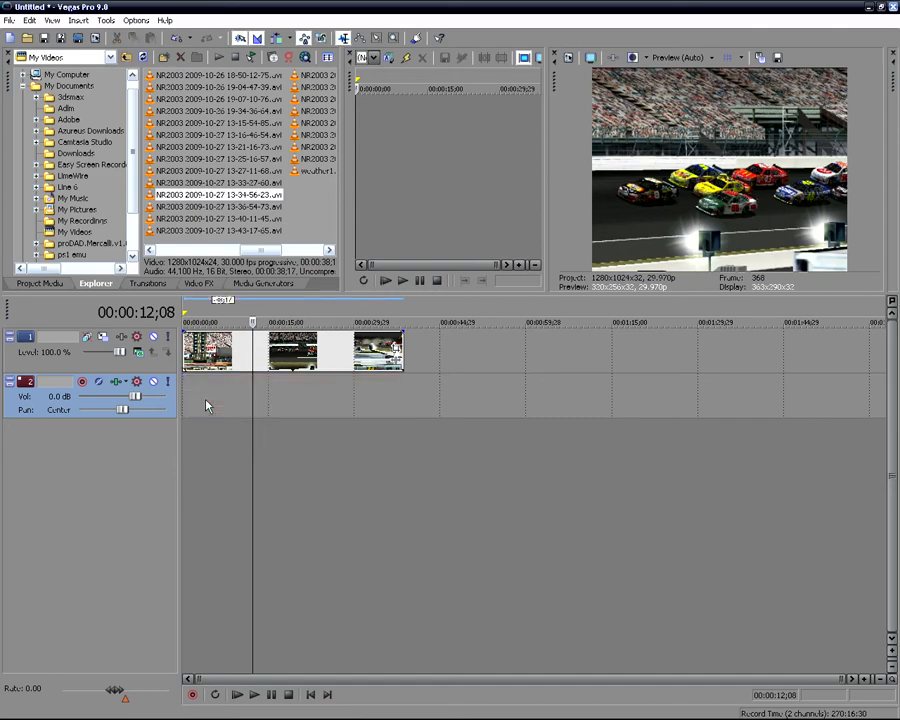
mouse_move(318, 612)
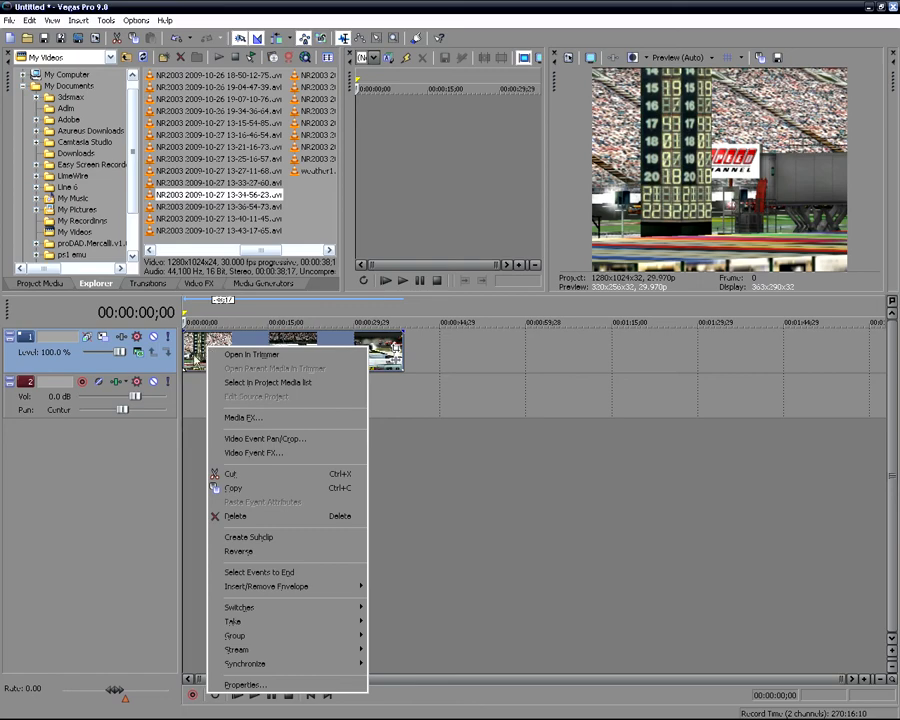
mouse_move(256, 586)
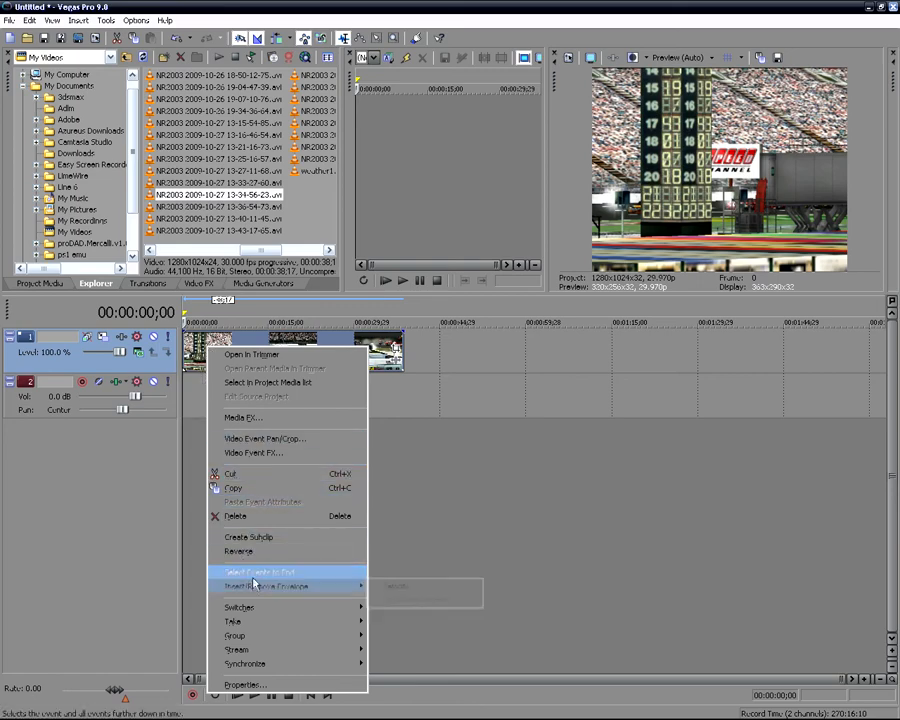
mouse_move(272, 588)
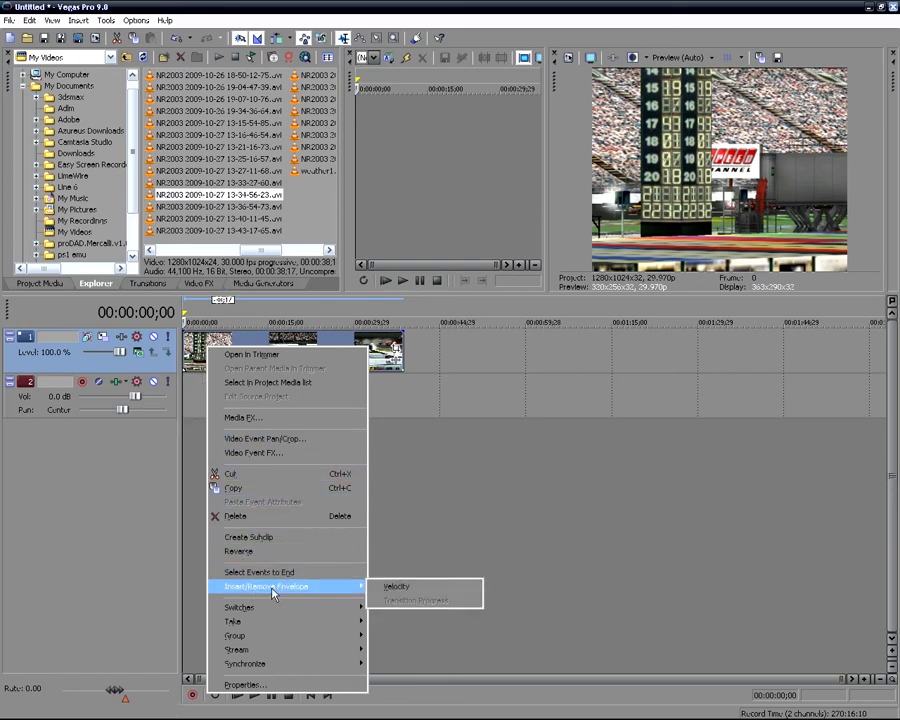
mouse_move(396, 586)
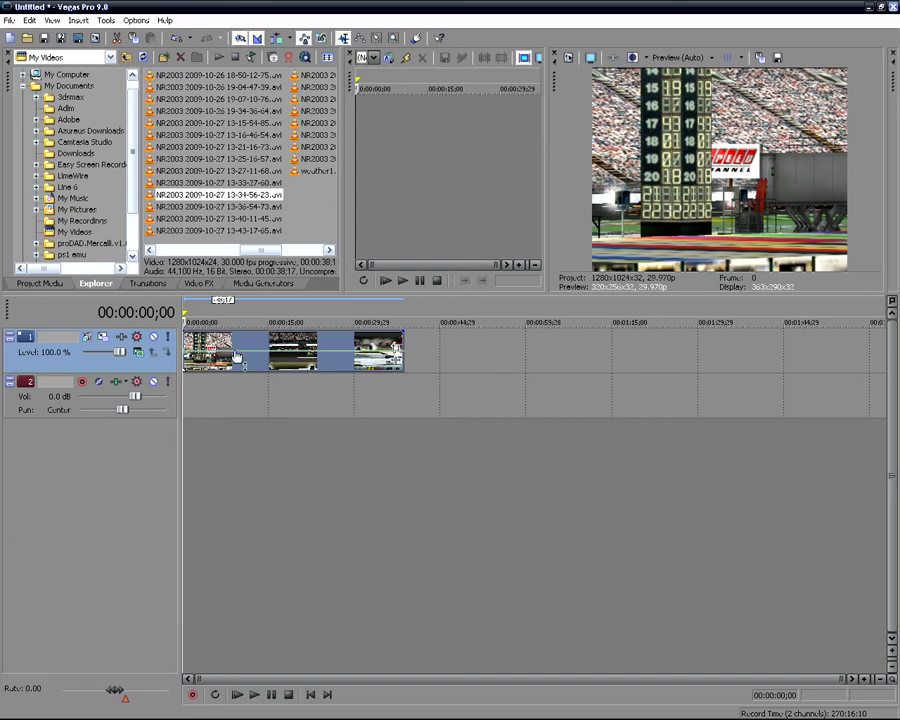
mouse_move(230, 358)
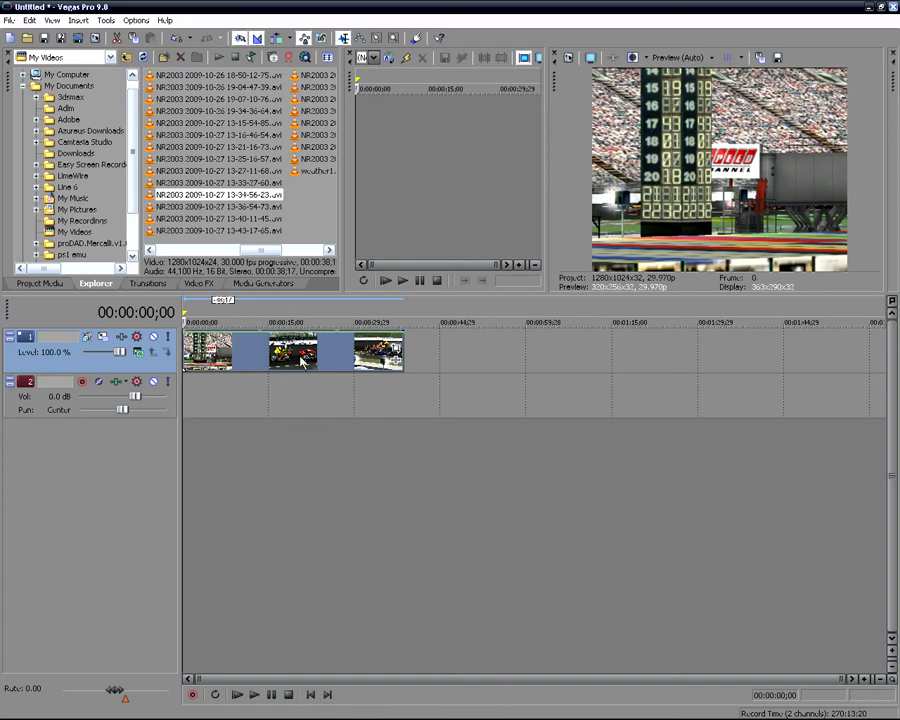
Delete the clip's audio event and play the sped-up video from the start
right_click(292, 352)
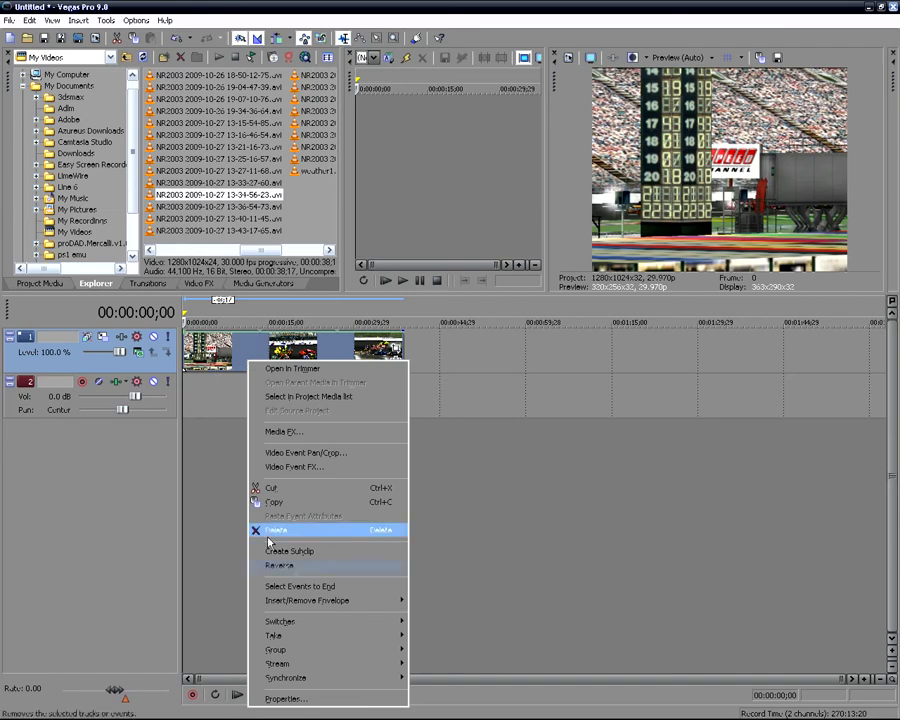
left_click(276, 530)
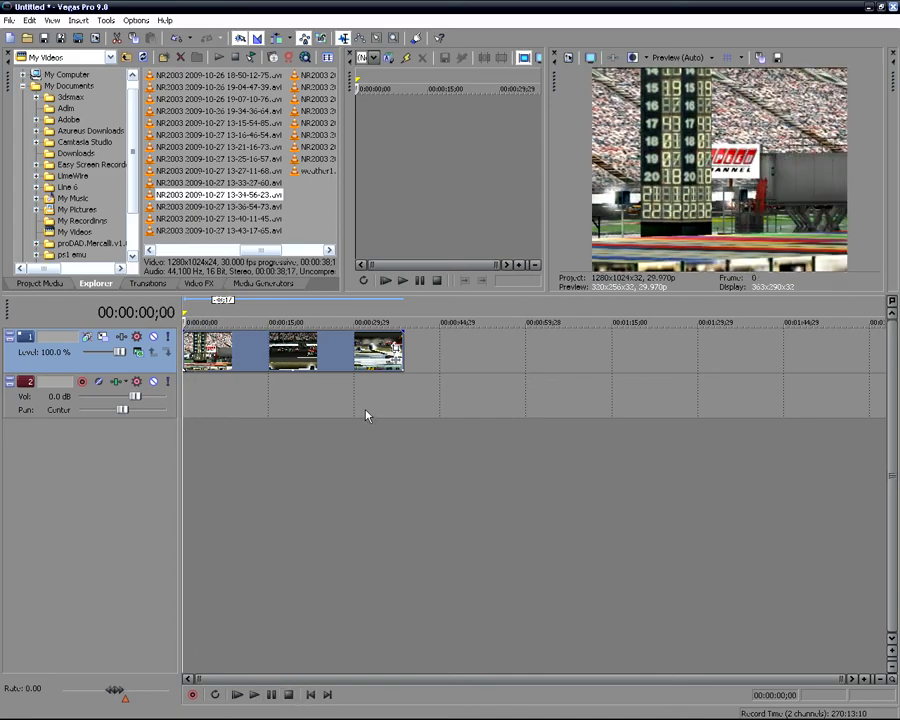
mouse_move(410, 356)
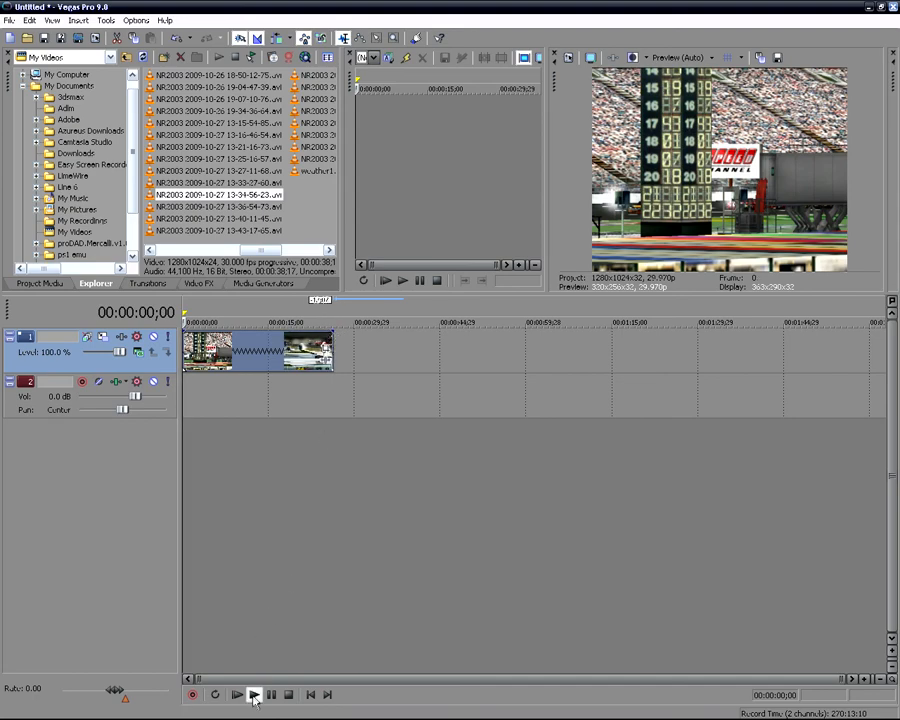
left_click(238, 694)
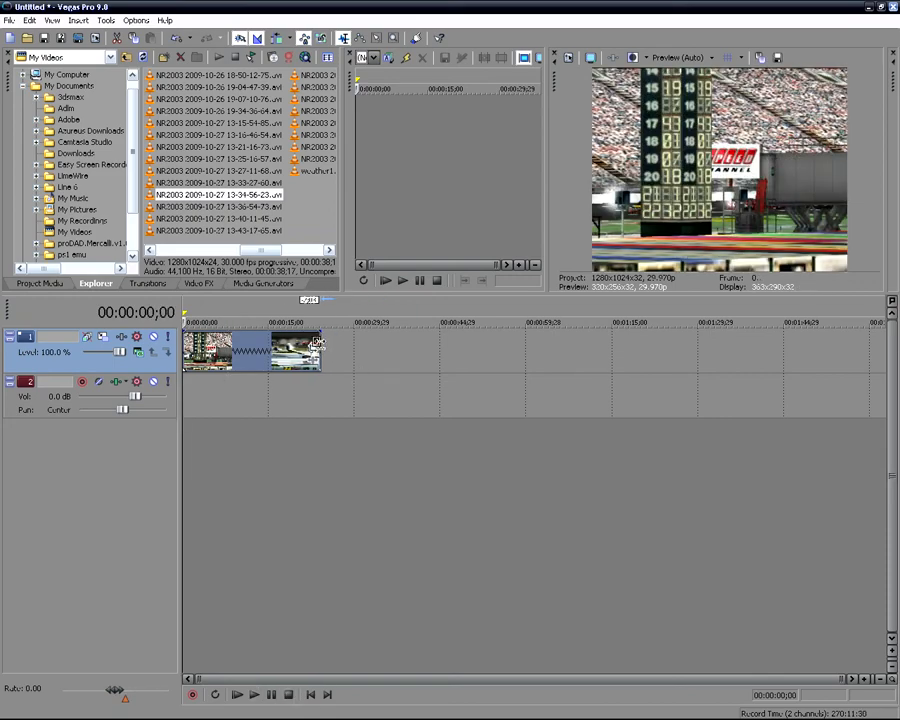
left_click(258, 694)
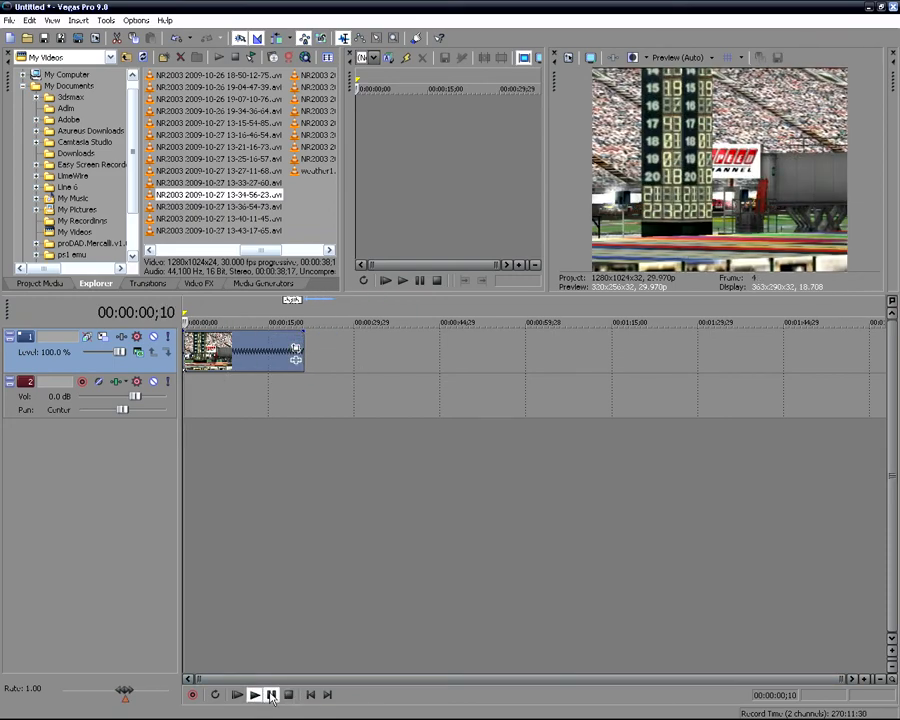